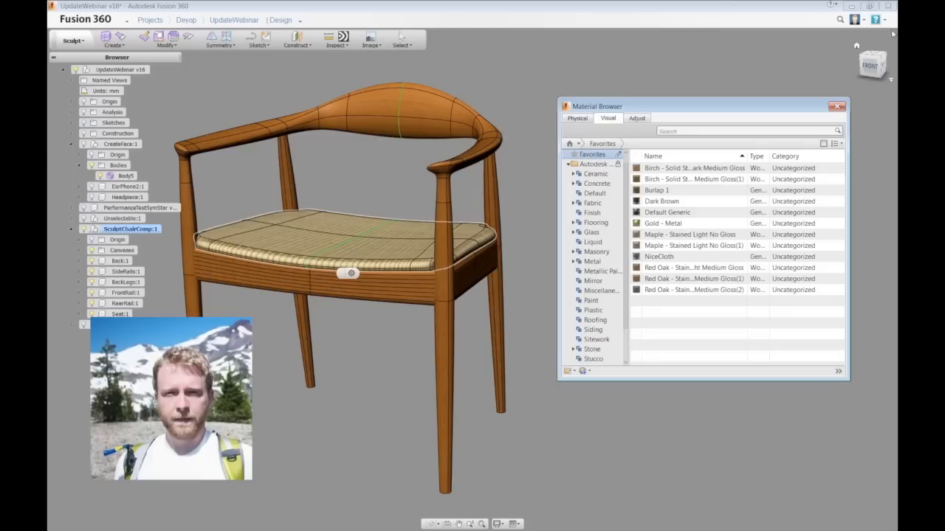
mouse_move(890, 35)
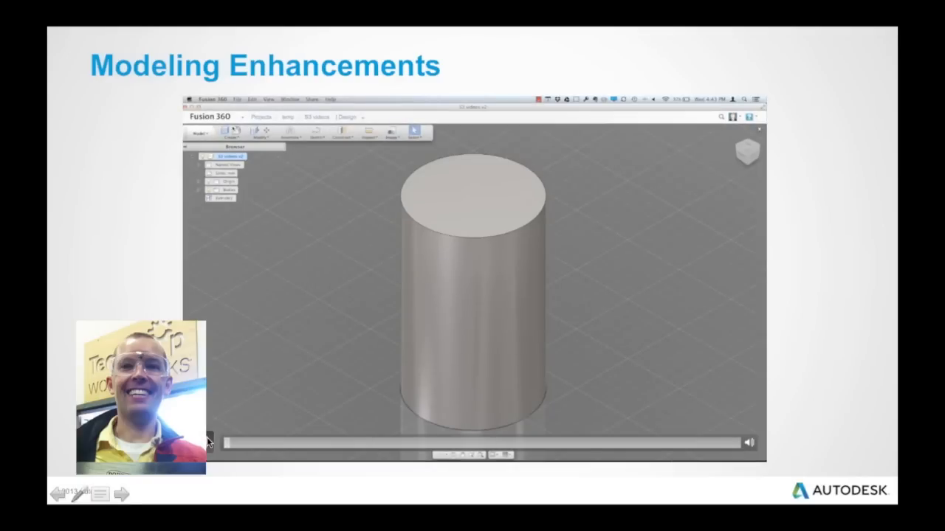
Add a thread wrapped around the cylinder and accept it.
click(414, 131)
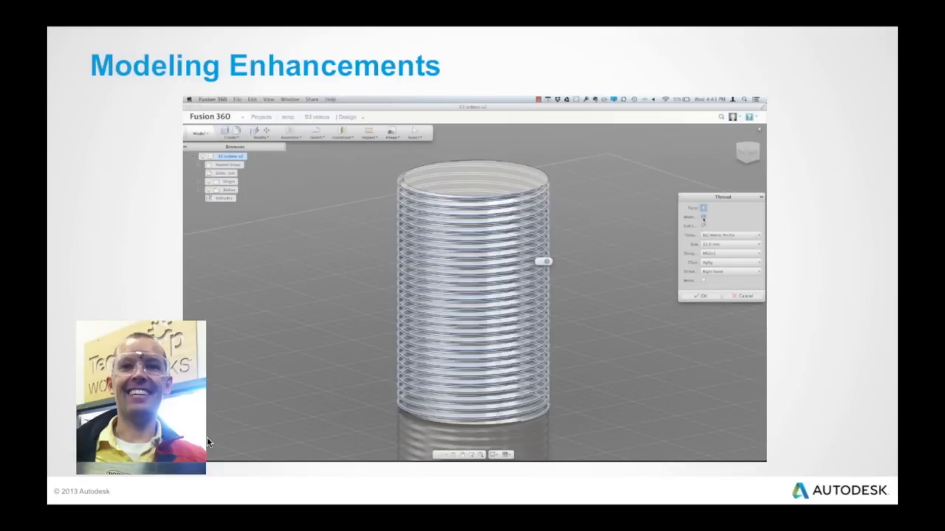
click(697, 296)
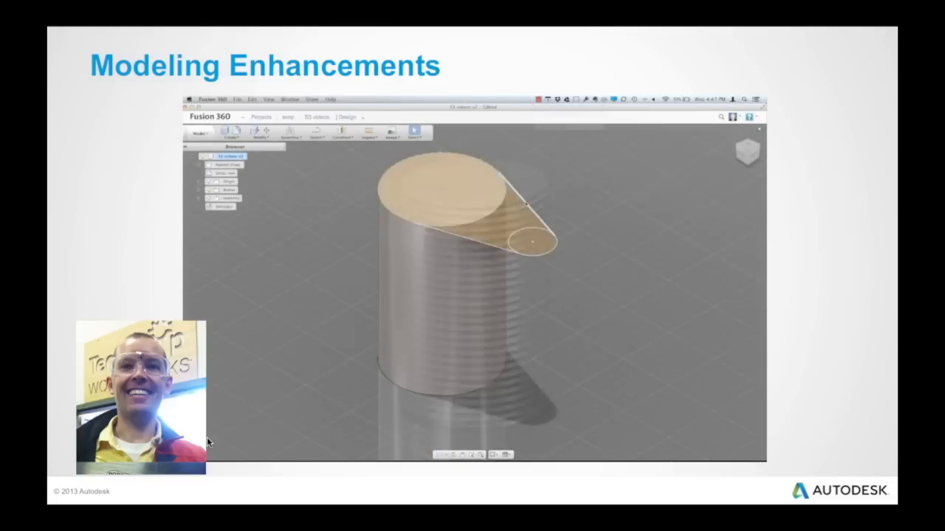
Browse the Create tools and start placing a hole on the block.
right_click(509, 212)
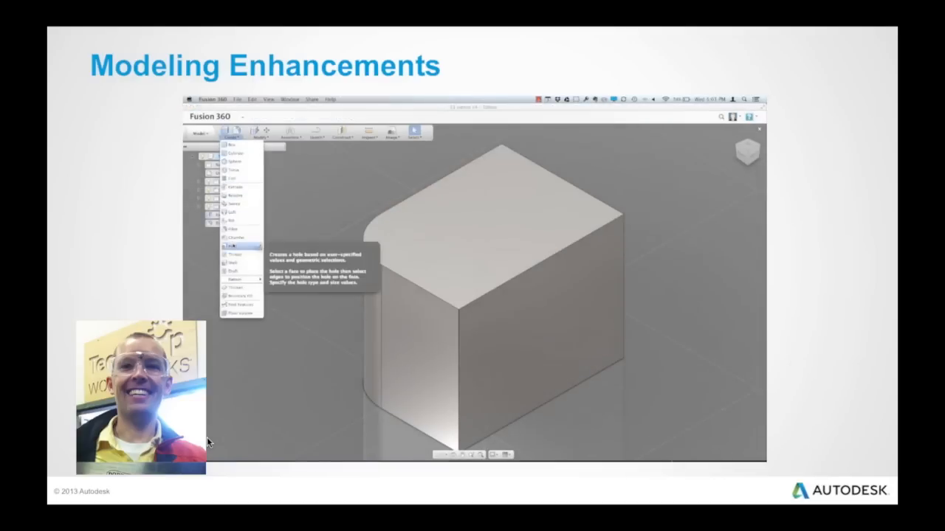
click(232, 246)
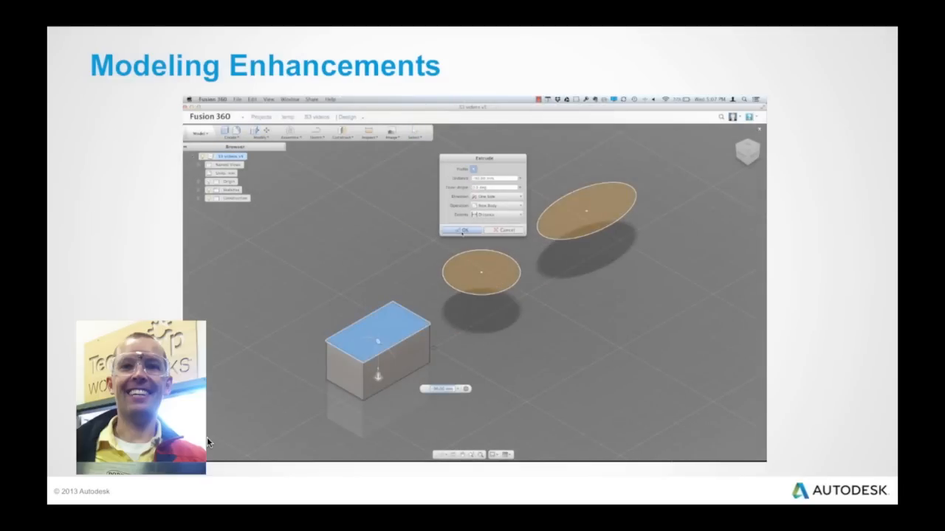
Extrude the rectangle into a box, the middle circle into a cylinder, and pick the remaining ellipse.
click(460, 230)
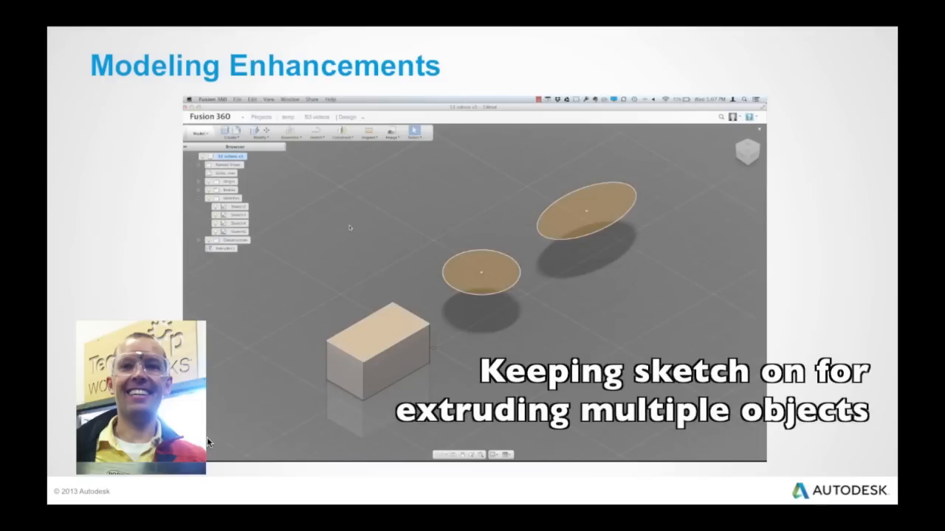
click(481, 272)
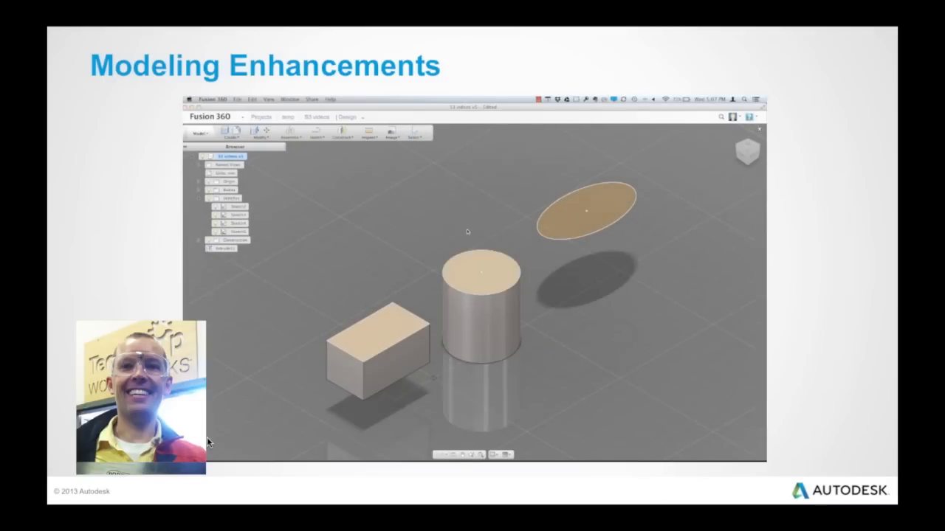
click(585, 209)
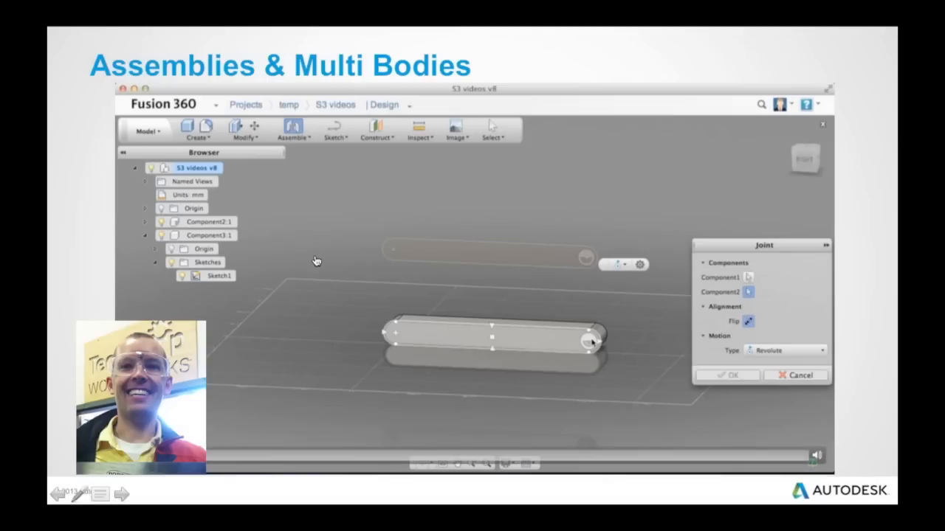
mouse_move(354, 255)
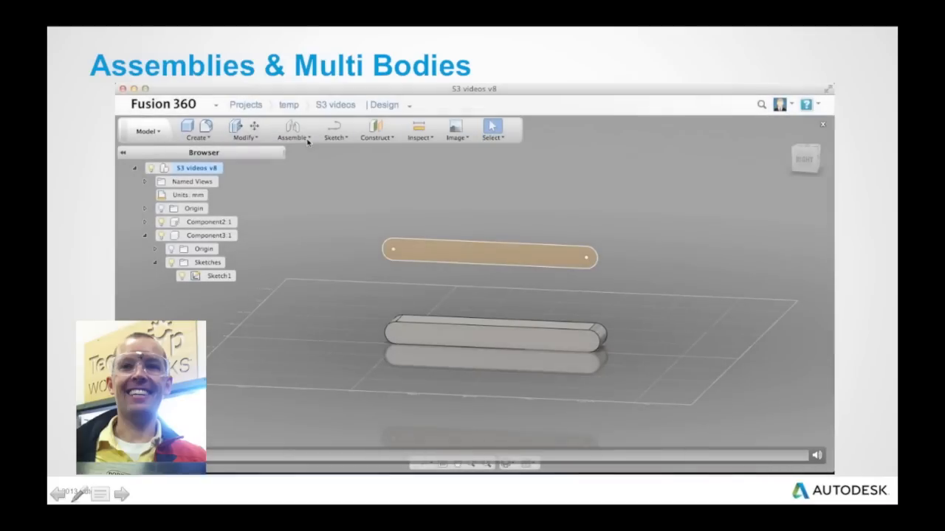
Join the two bars with a flipped revolute joint at -90 degrees and accept the driven position.
click(293, 132)
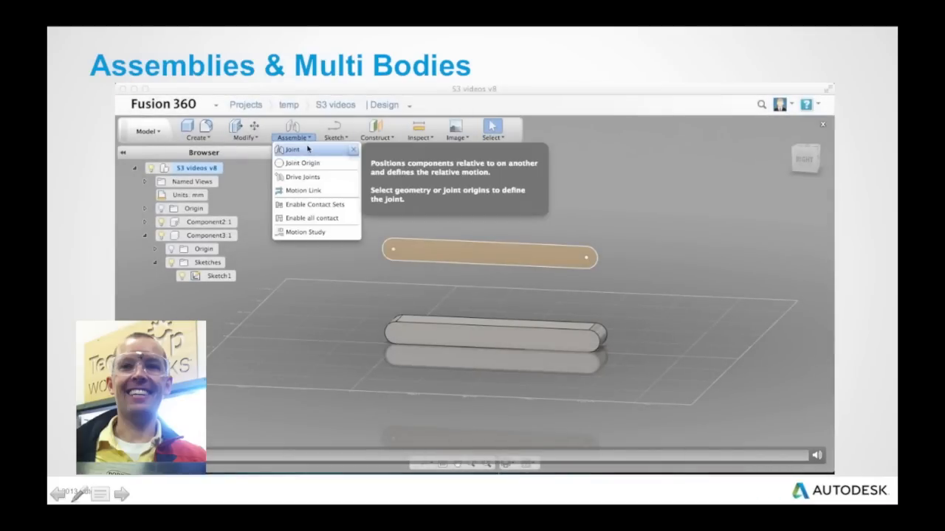
click(293, 149)
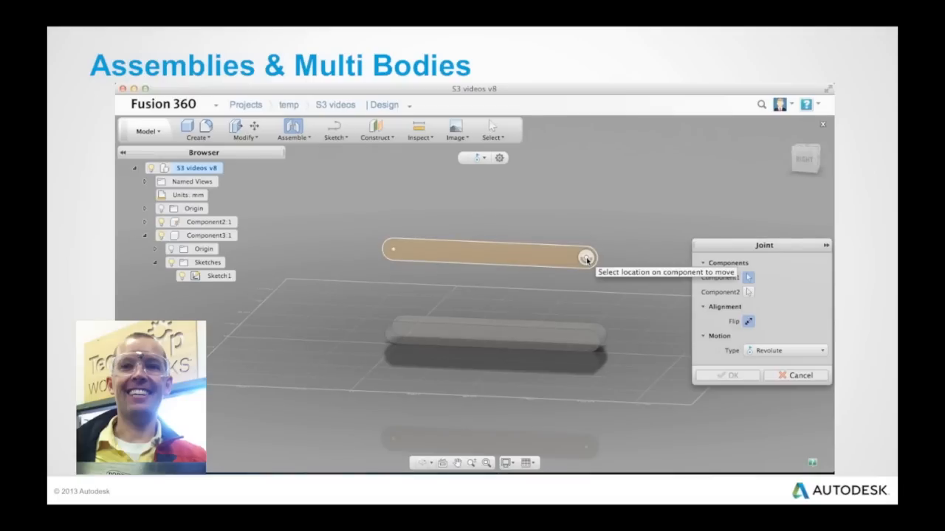
click(585, 258)
text(90)
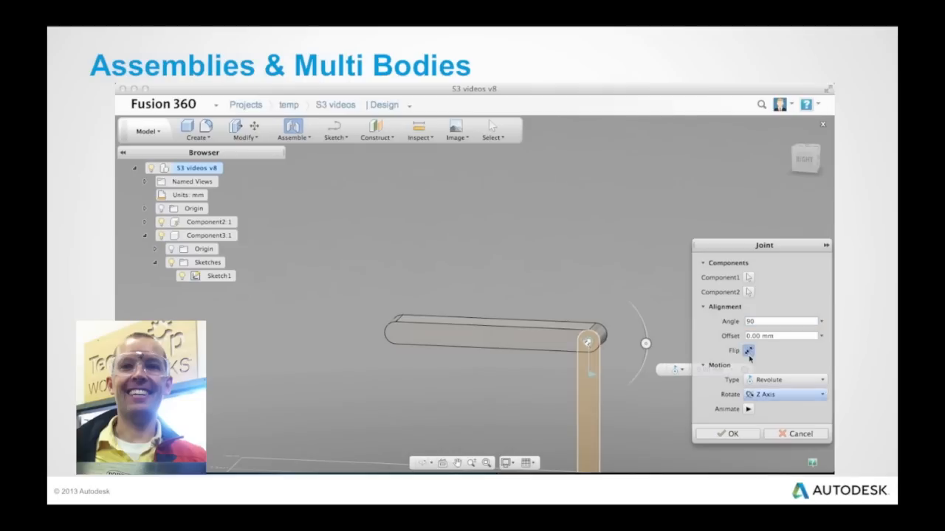
click(781, 321)
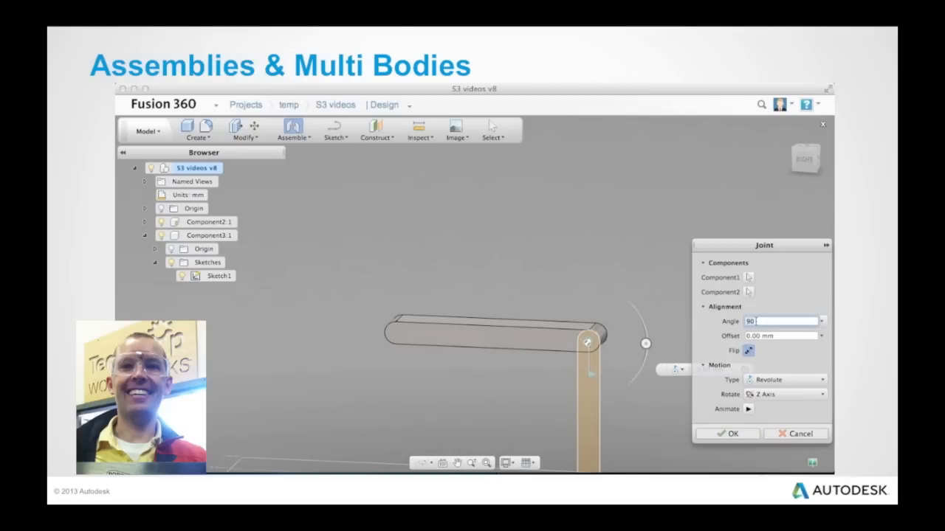
text(-90)
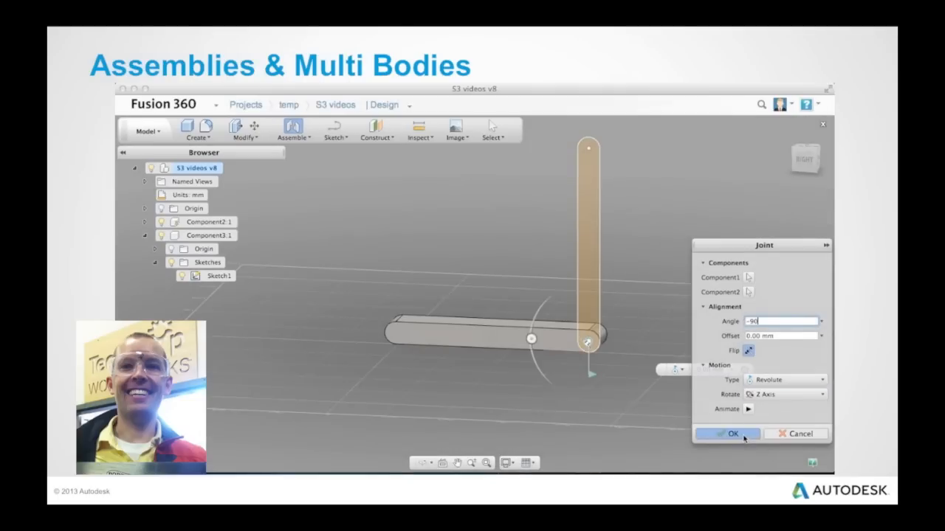
click(727, 433)
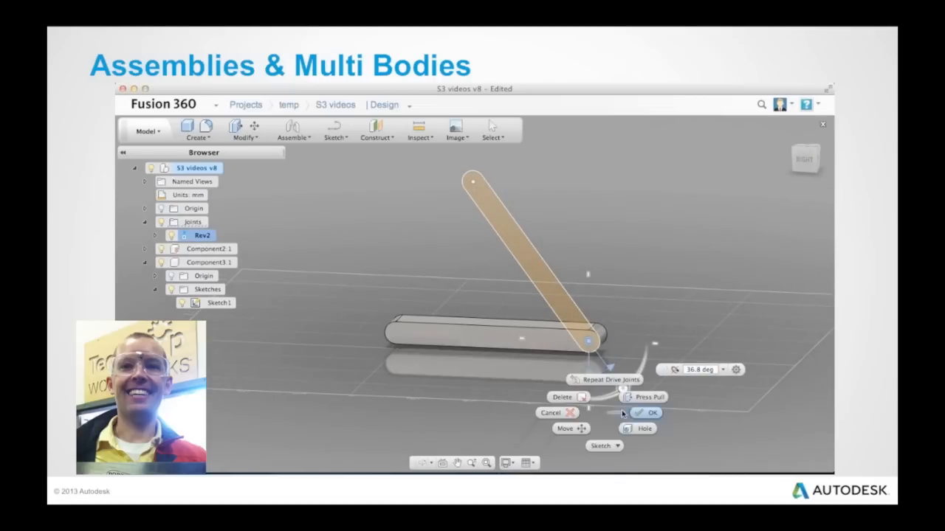
click(650, 412)
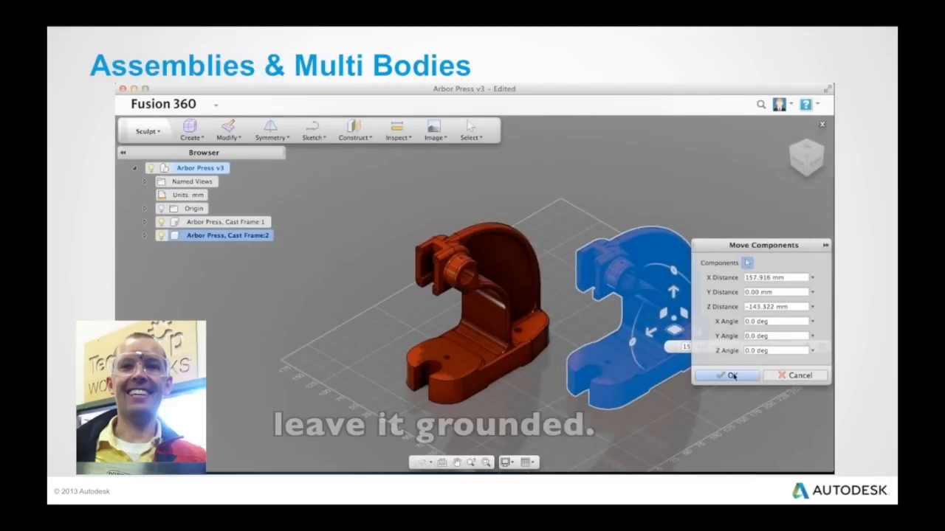
Confirm moving the second arbor press cast frame into position.
click(726, 375)
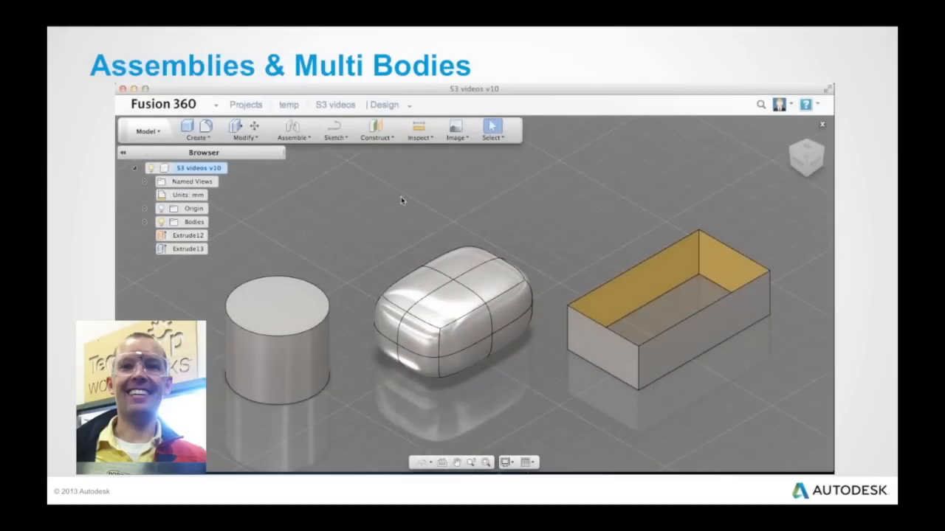
Create a new group in the Bodies folder and move Body7 into it.
click(146, 222)
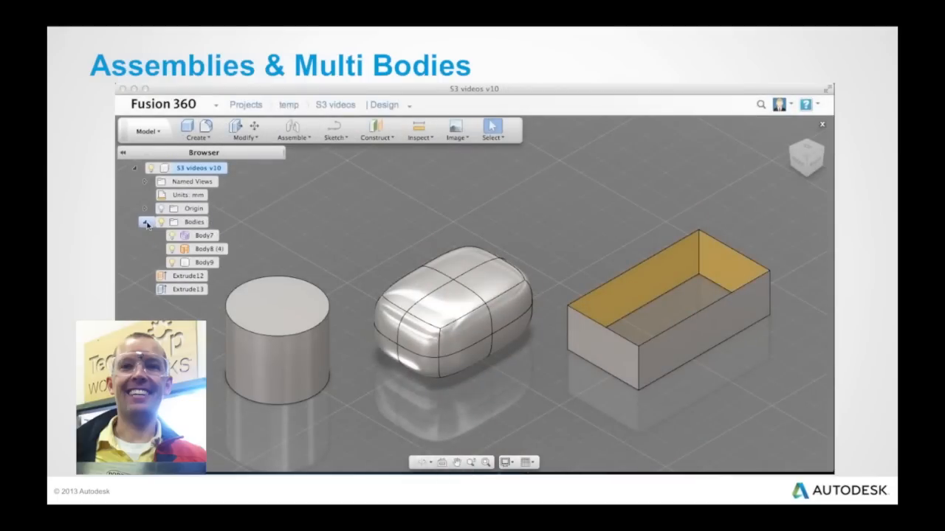
right_click(194, 222)
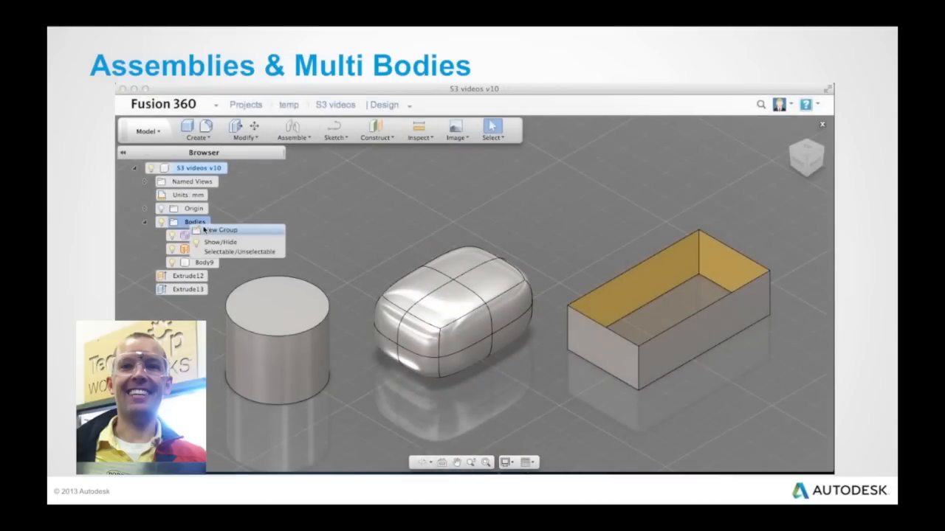
click(225, 229)
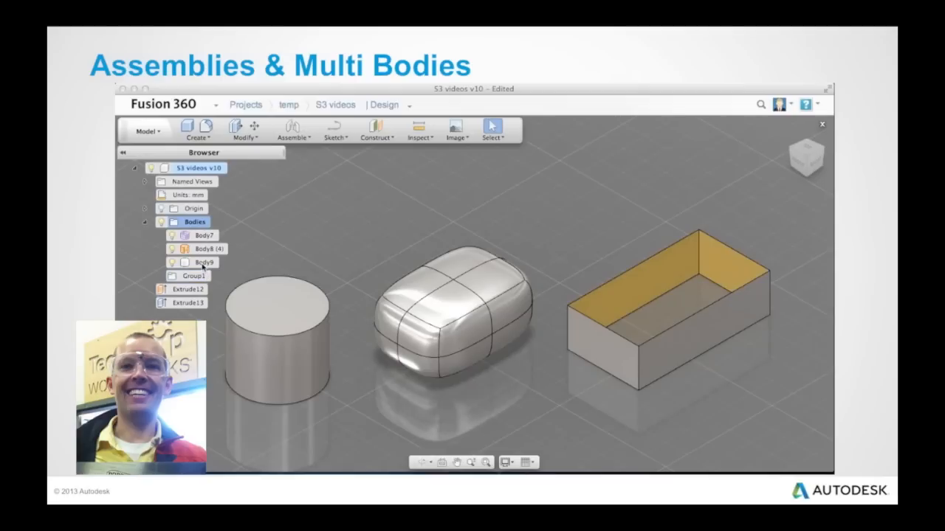
right_click(204, 234)
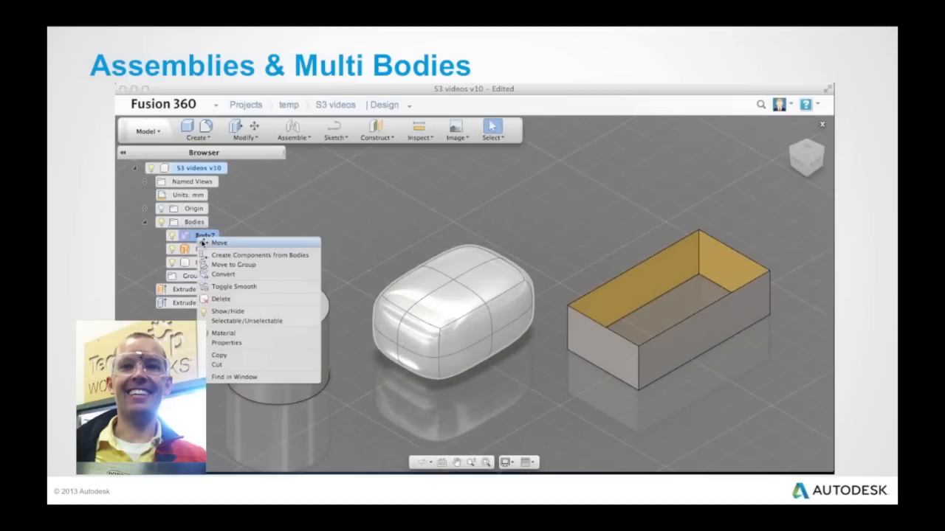
click(234, 264)
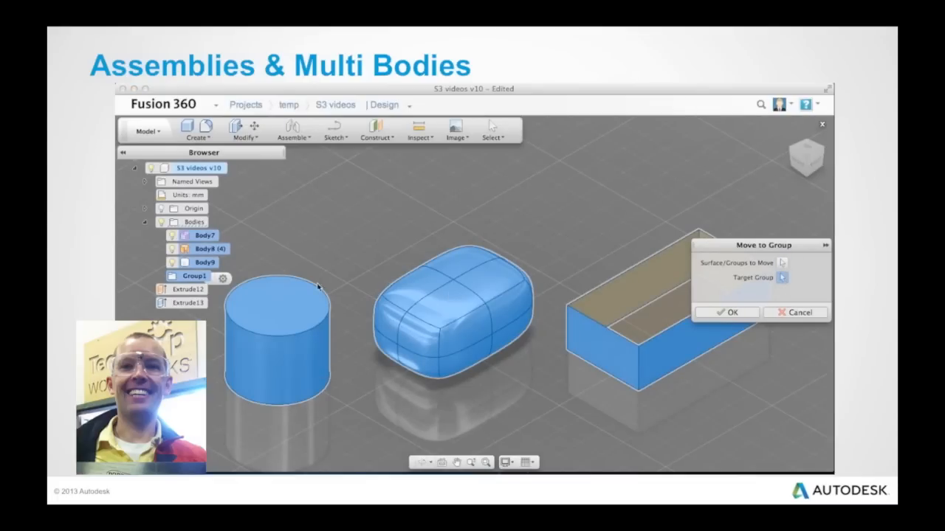
click(727, 313)
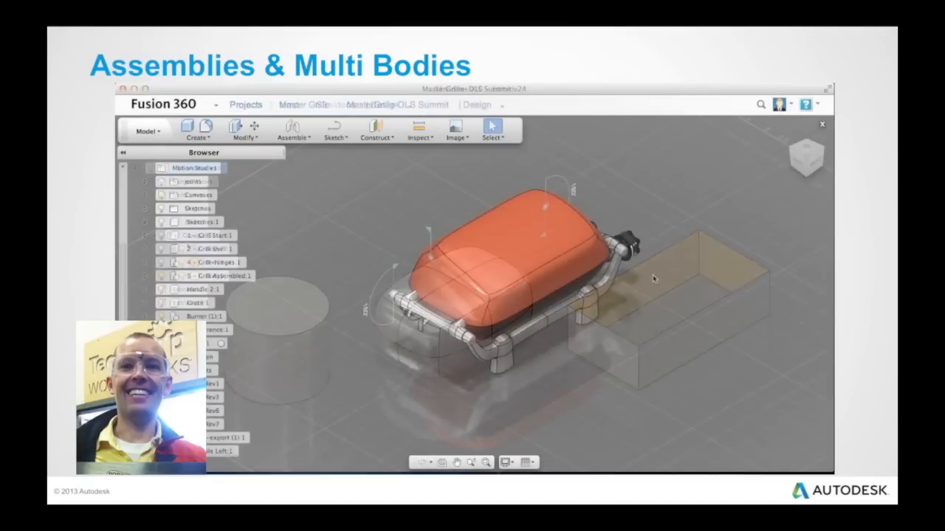
Start a motion study with a lid keyframe at step 19 set to 120 degrees.
click(294, 133)
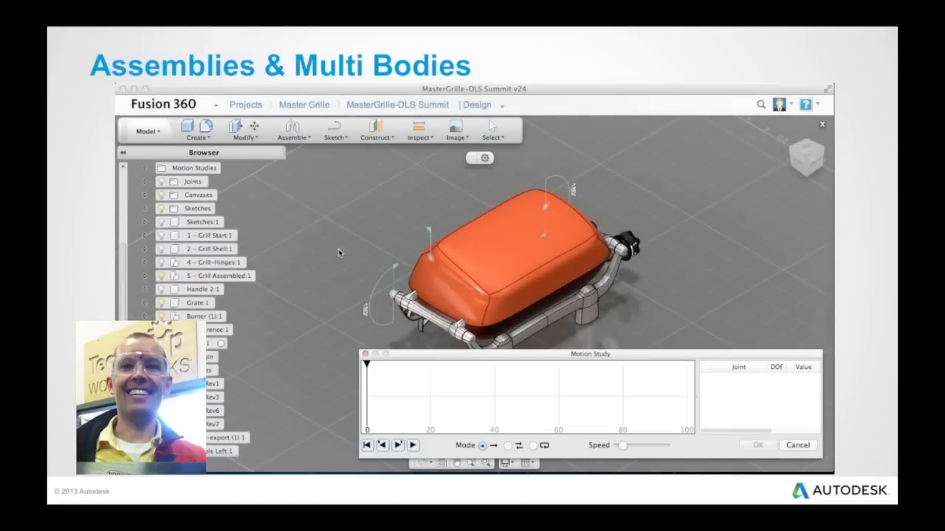
mouse_move(392, 273)
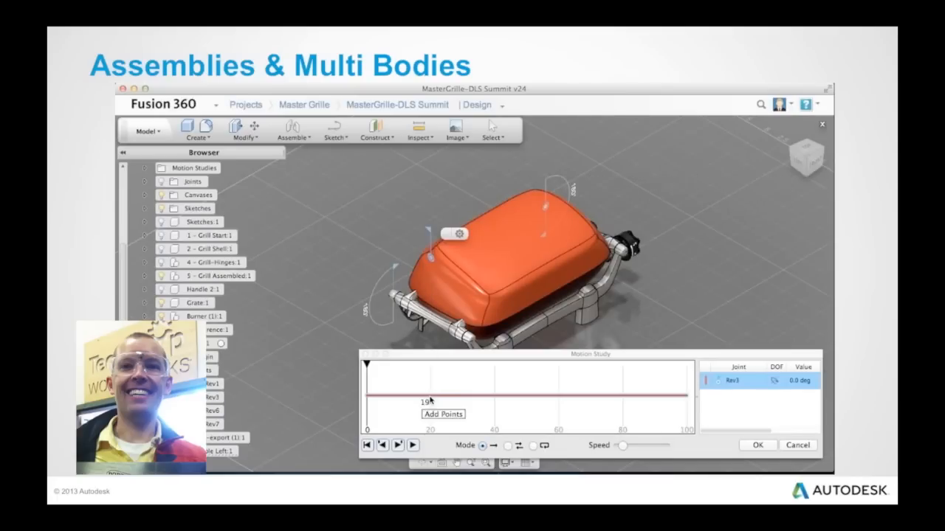
click(427, 399)
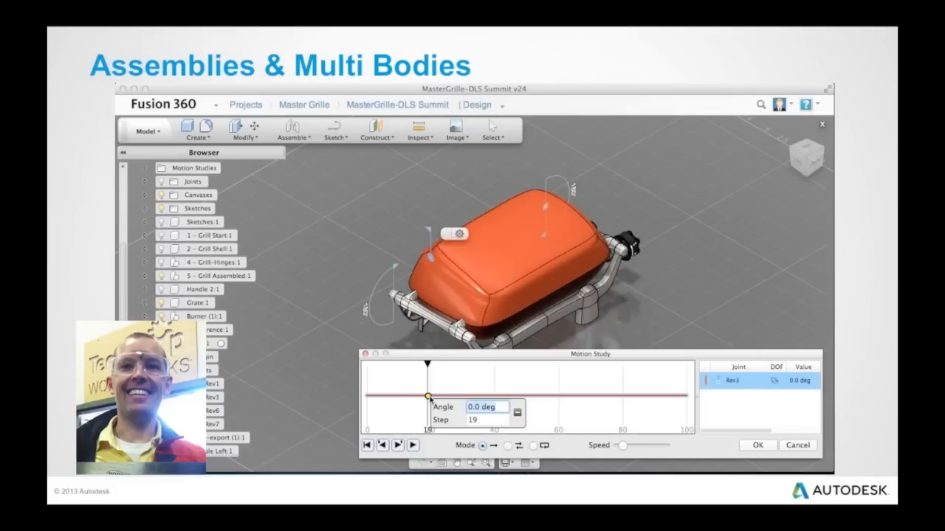
text(120)
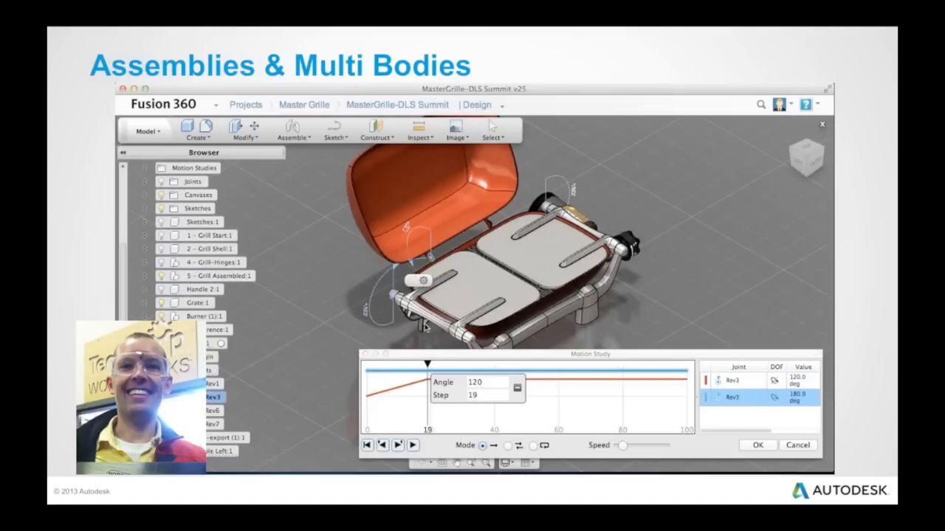
mouse_move(432, 366)
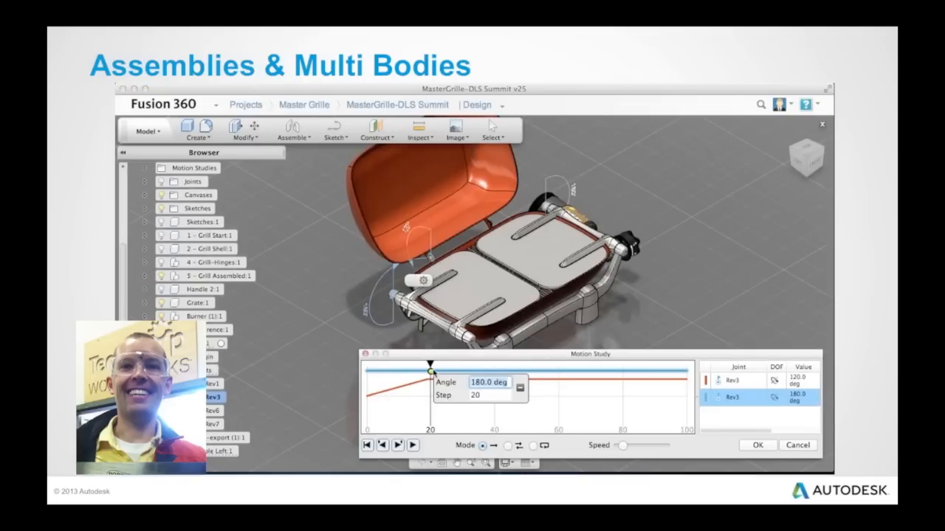
Add the side shelf hinge to the study with a 0 degree keyframe at step 40.
click(494, 365)
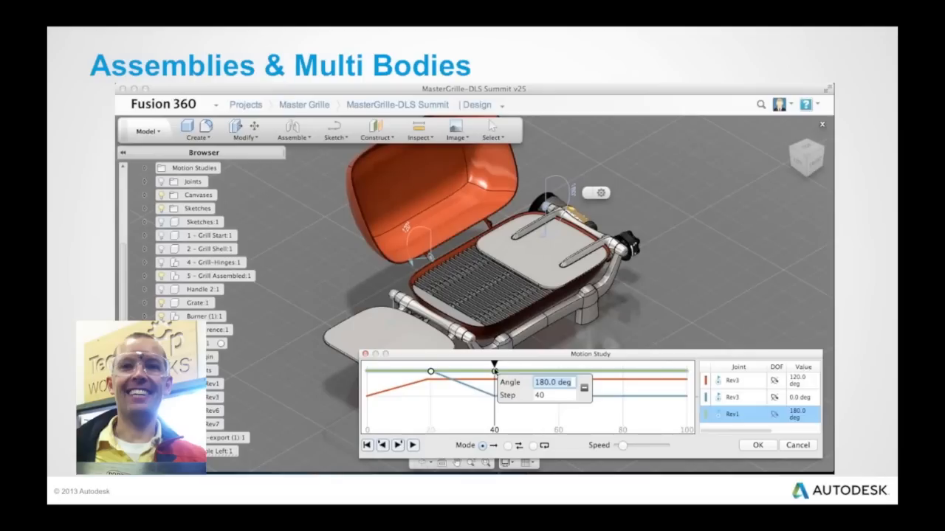
text(0)
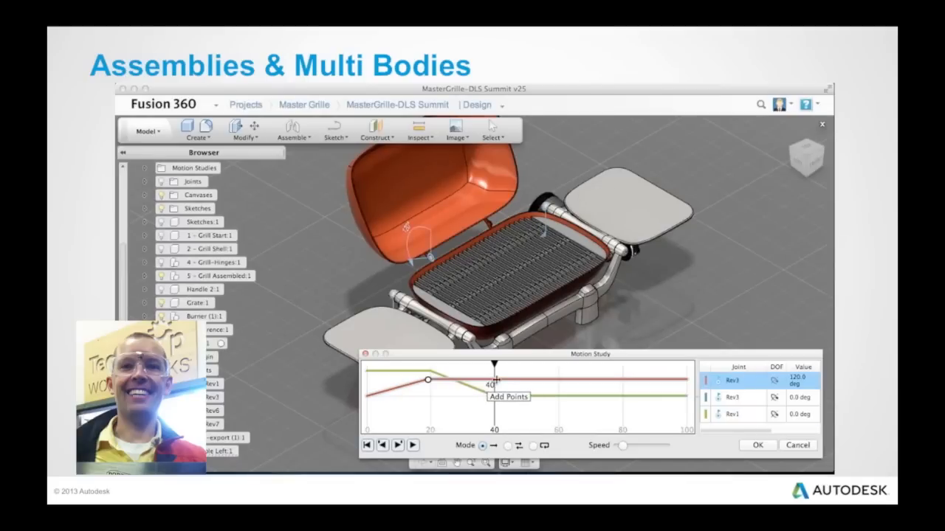
Hold the lid open with a keyframe at step 40, close it by step 59, and keep the study.
click(495, 380)
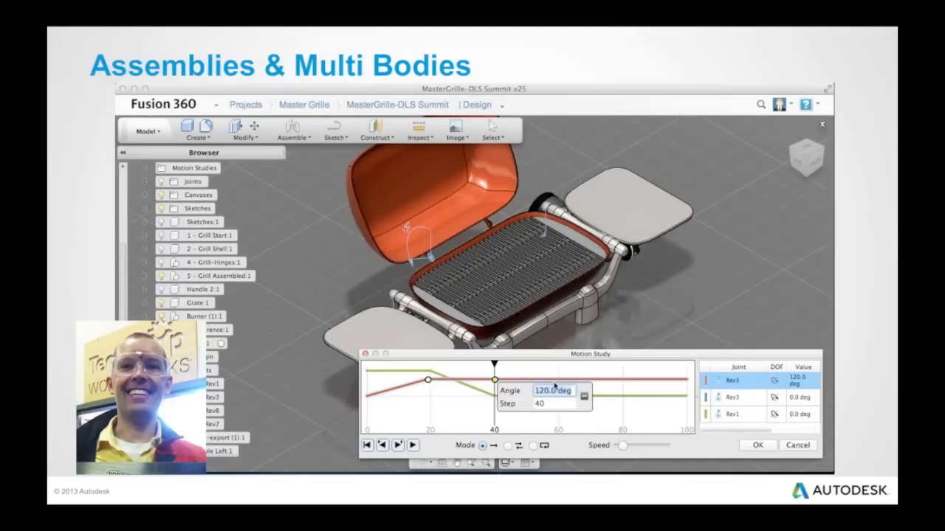
drag(494, 367, 556, 367)
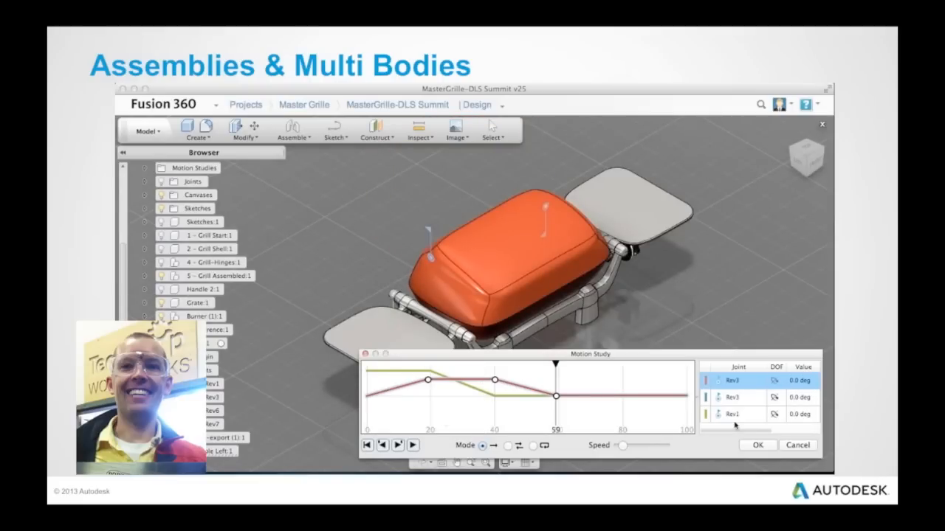
click(757, 444)
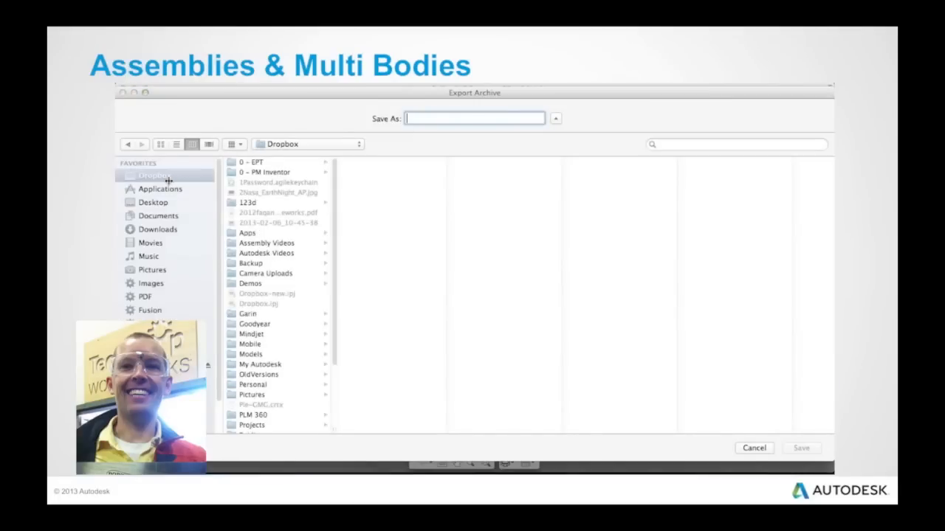
Save the archive as grill into the temp folder.
scroll(down, 3)
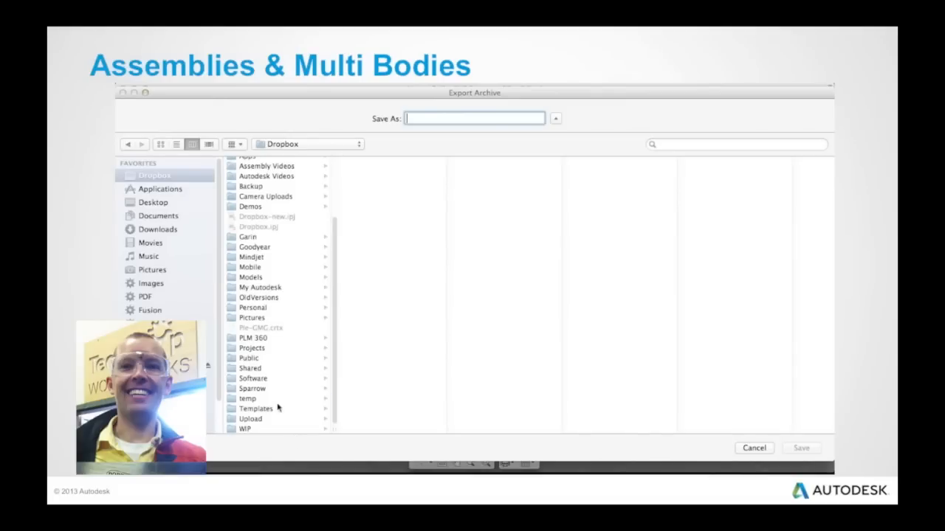
click(248, 398)
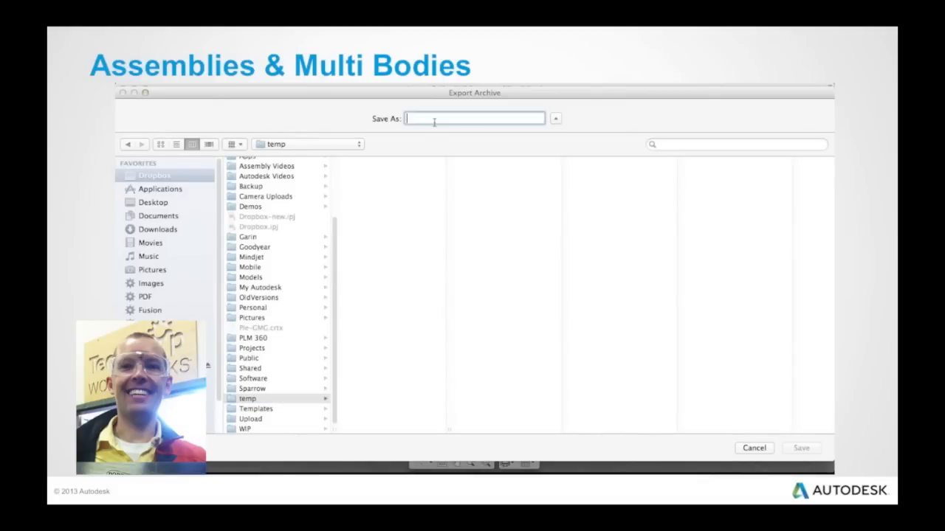
text(grill)
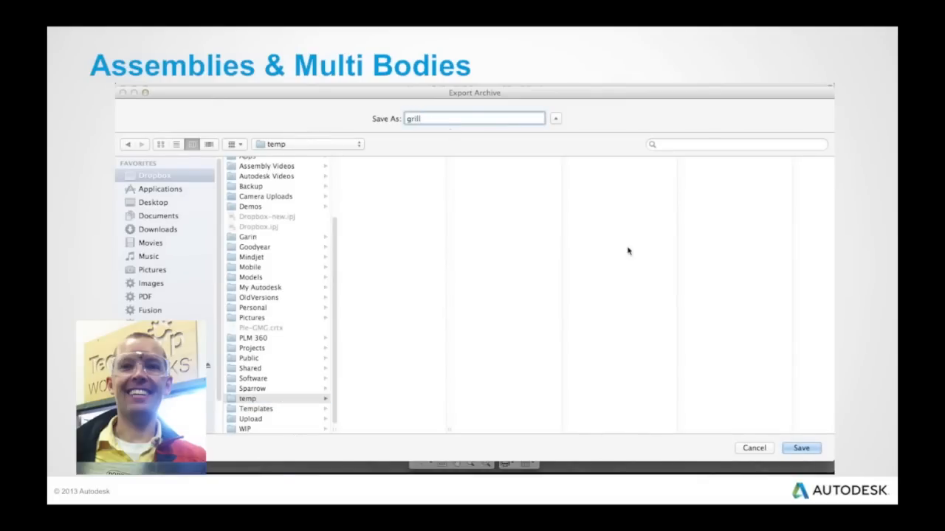
click(801, 448)
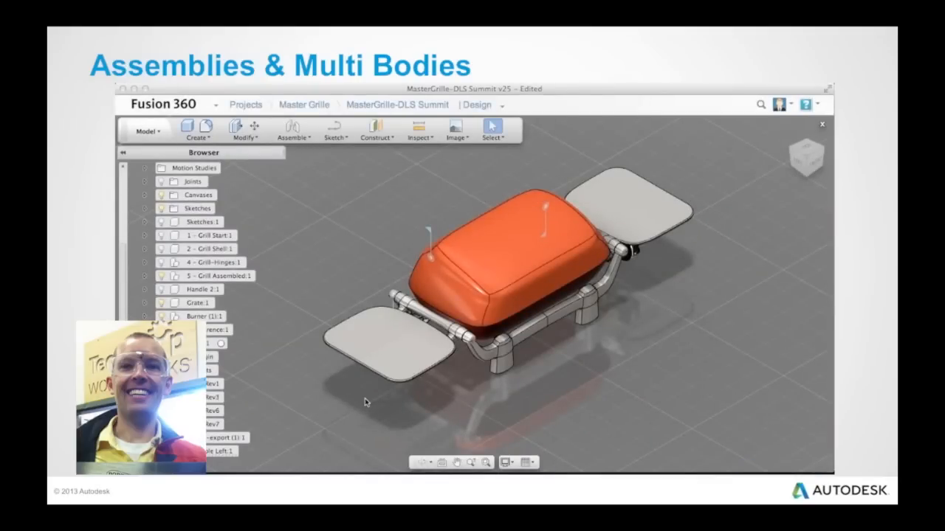
mouse_move(236, 432)
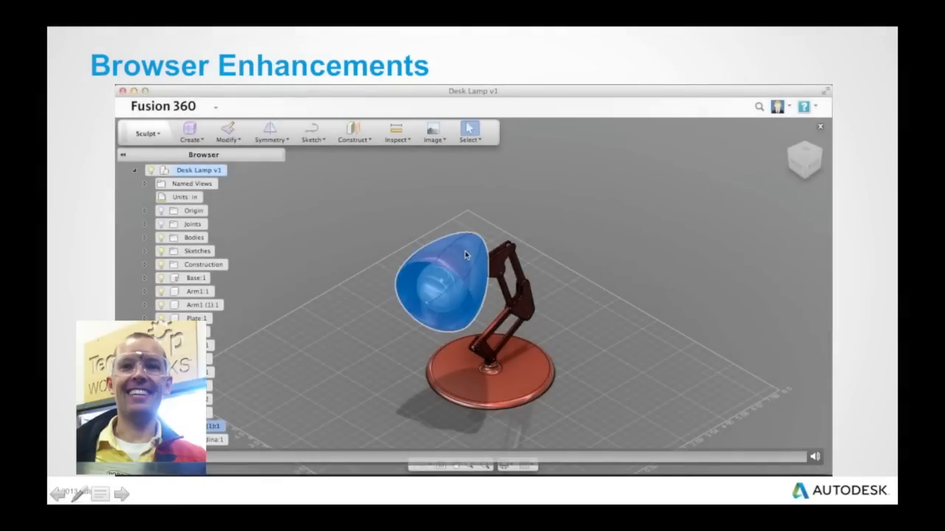
Hide and restore the whole shade, then hide only its outer shell to expose the bulb.
right_click(466, 254)
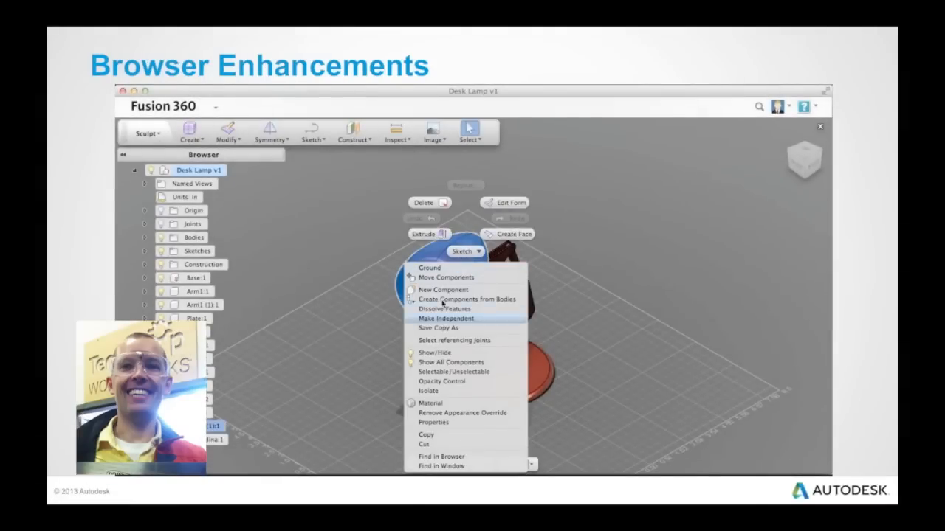
click(446, 318)
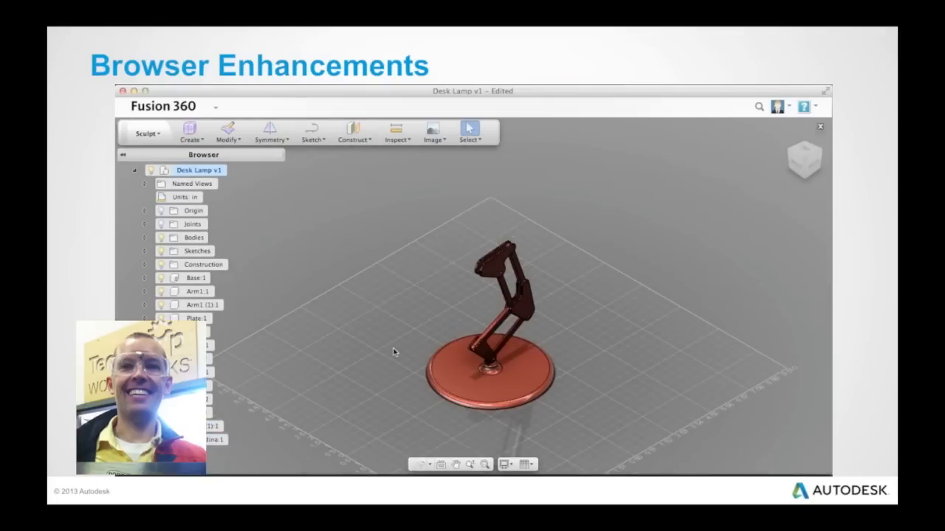
right_click(200, 170)
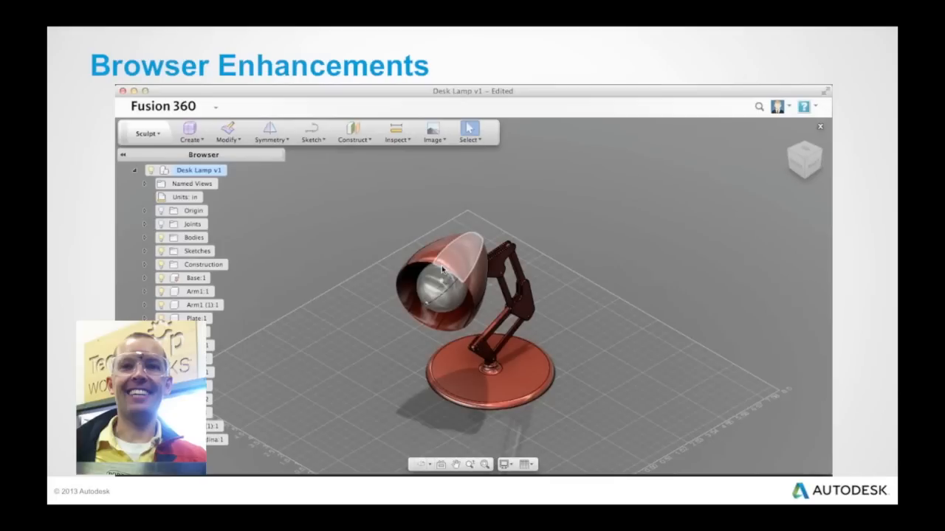
click(451, 258)
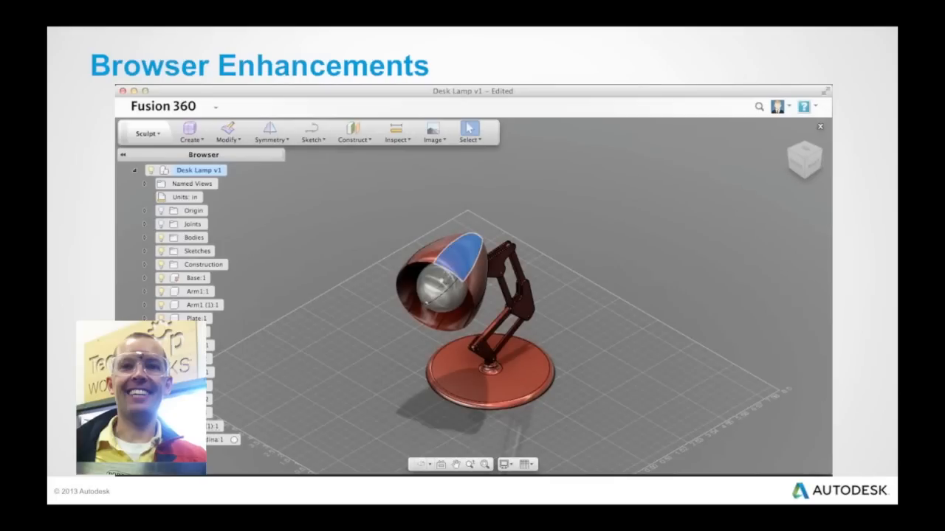
scroll(down, 3)
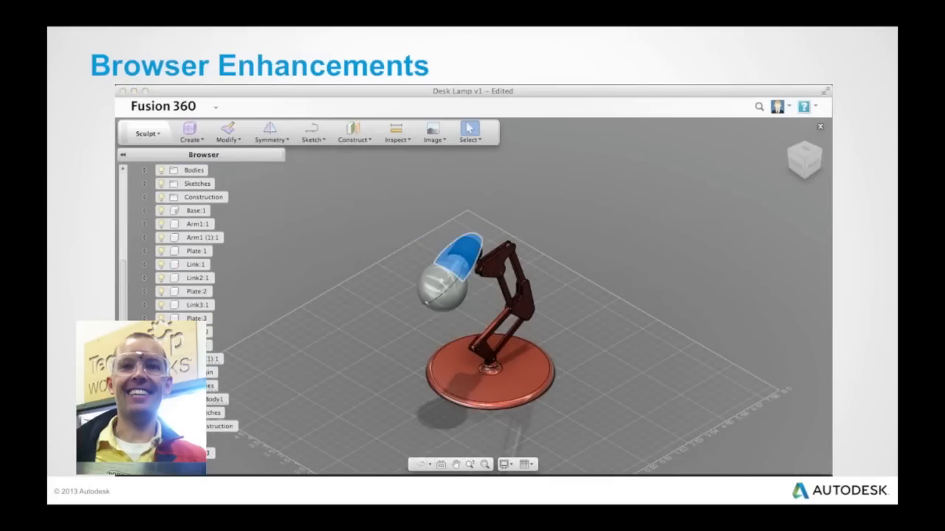
Select the remaining inner reflector piece to reach its show/hide and selectability options.
click(214, 404)
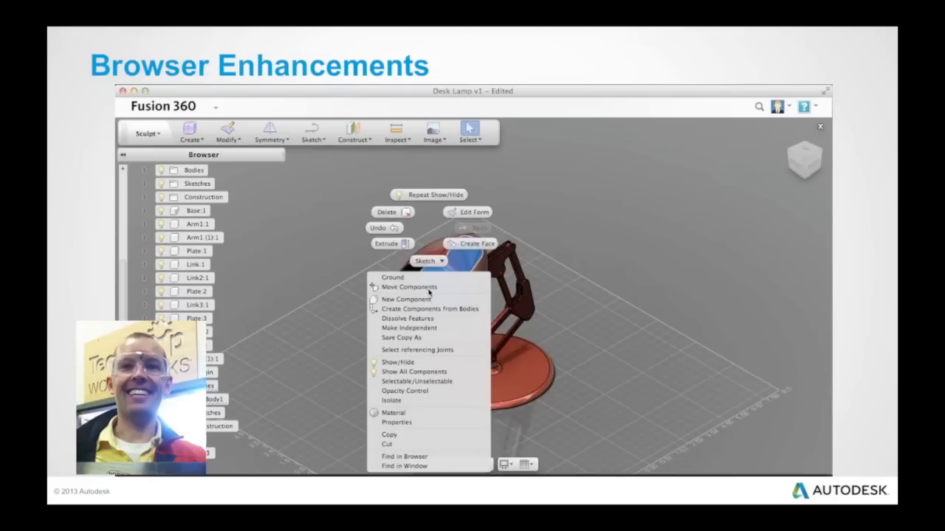
mouse_move(416, 382)
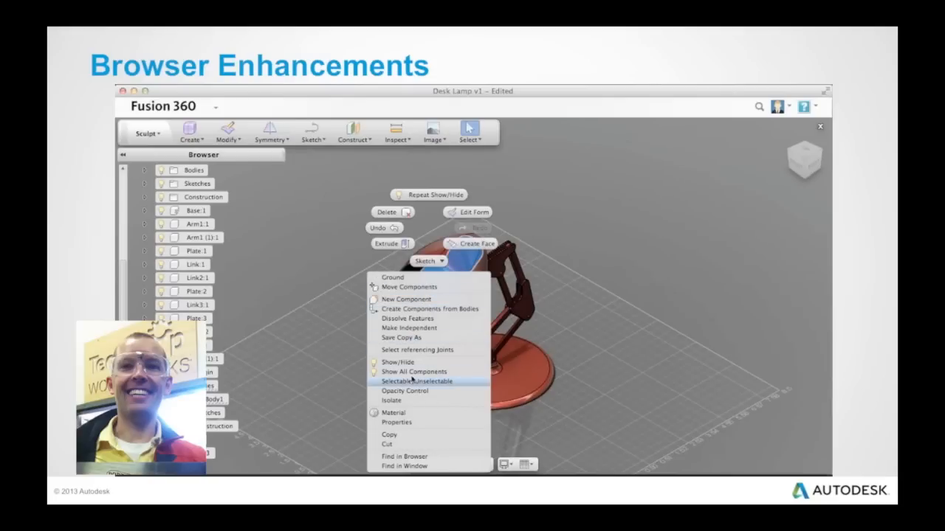